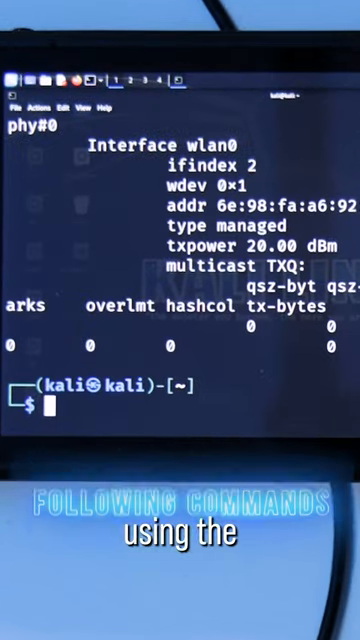
{"action": "type", "text": "sudo ip link set wlan0 down"}
{"action": "type", "text": "sudo iw wlan0 se"}
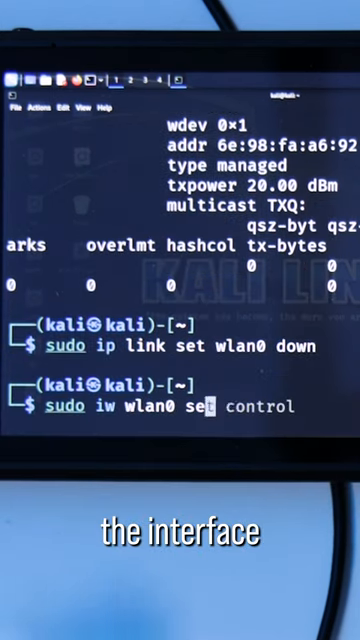
{"action": "type", "text": "monitor"}
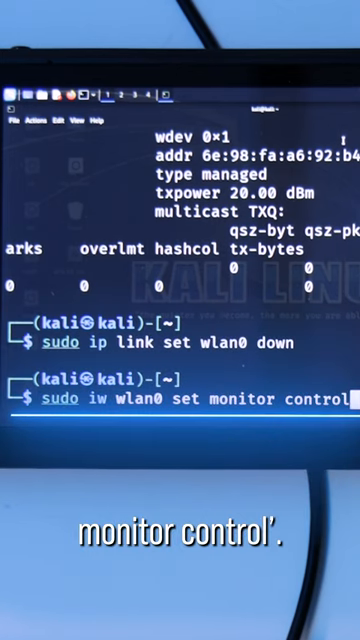
{"action": "type", "text": "sudo ip link set wlan0 up"}
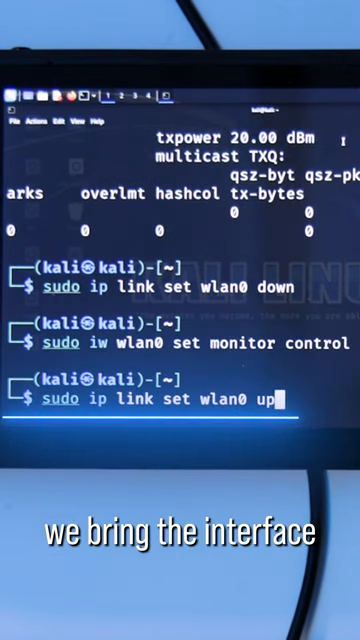